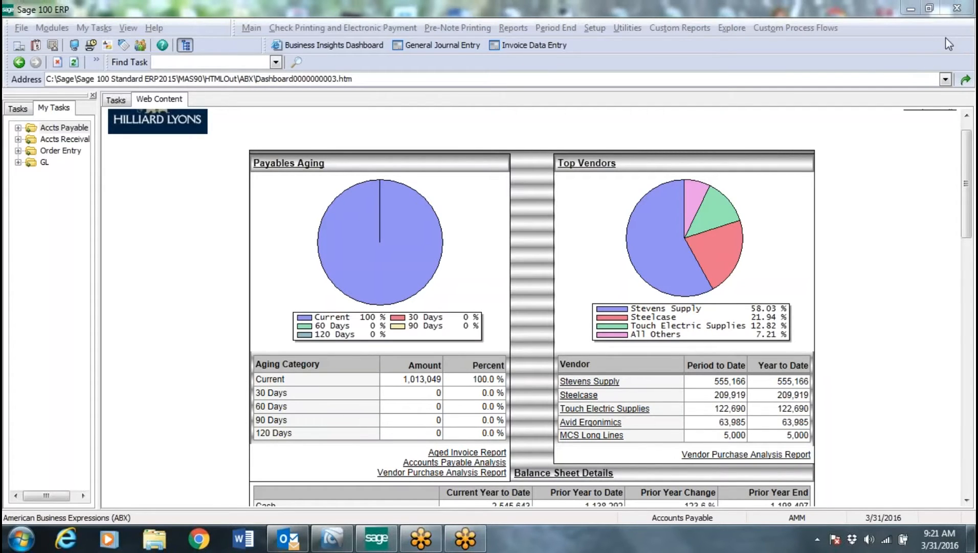
mouse_move(813, 159)
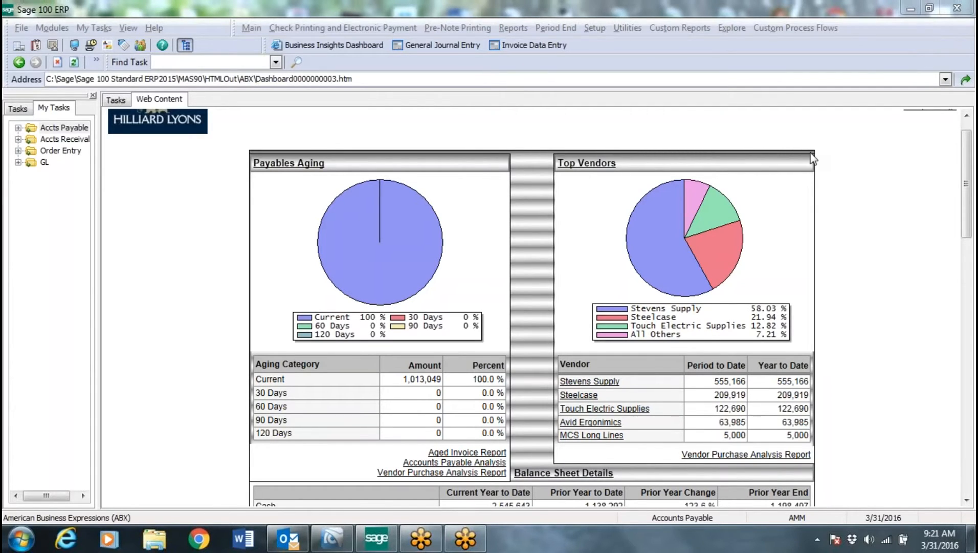
Switch to the General Ledger module from the Modules menu, listing the 399 GL accounts.
scroll("up", 3)
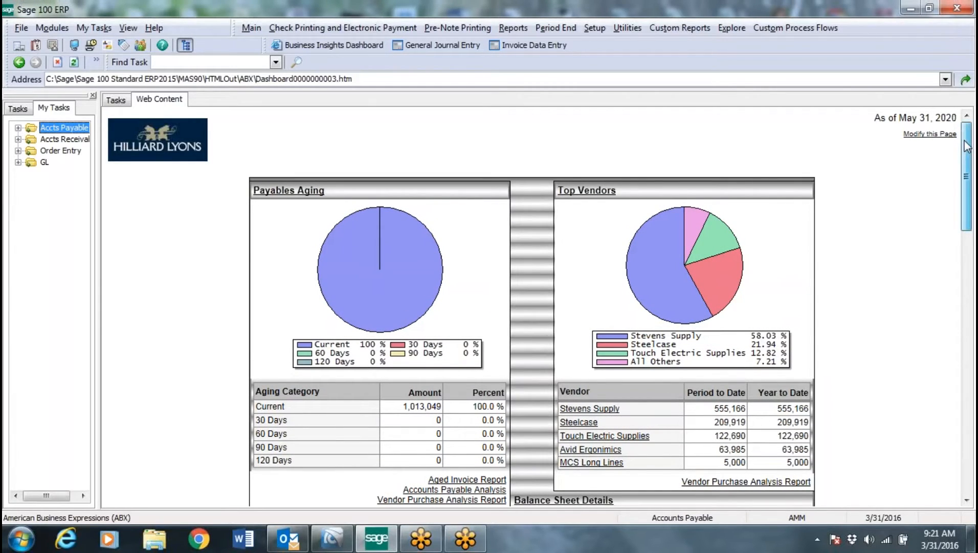
scroll("down", 3)
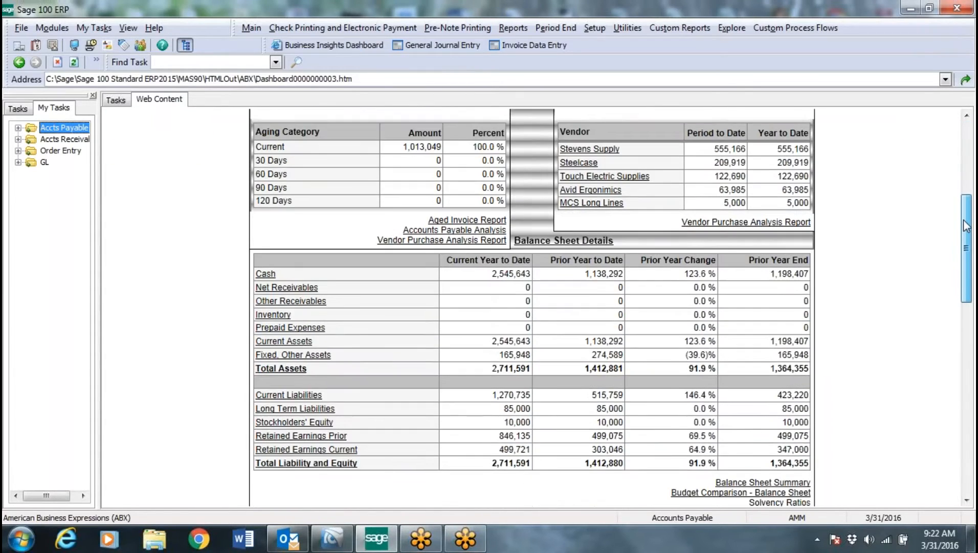
scroll("down", 3)
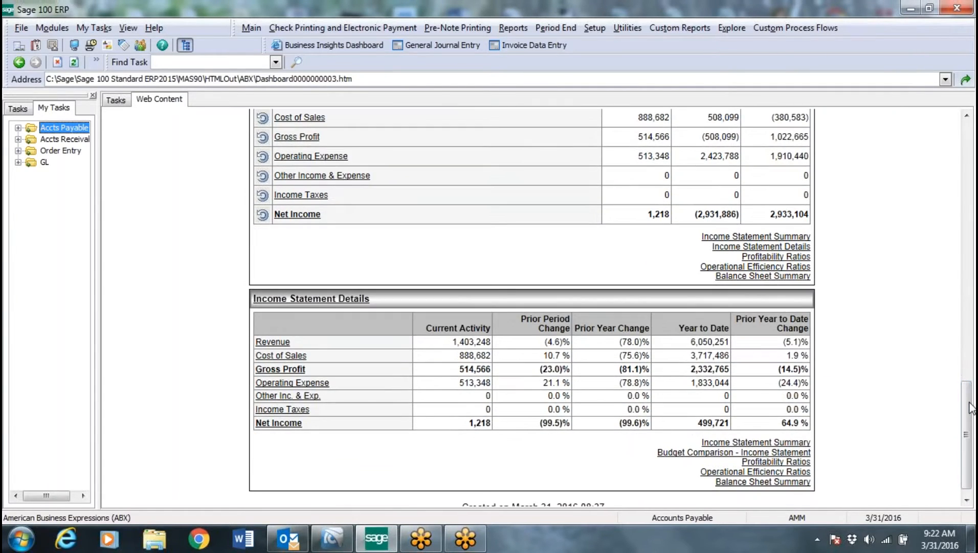
scroll("up", 3)
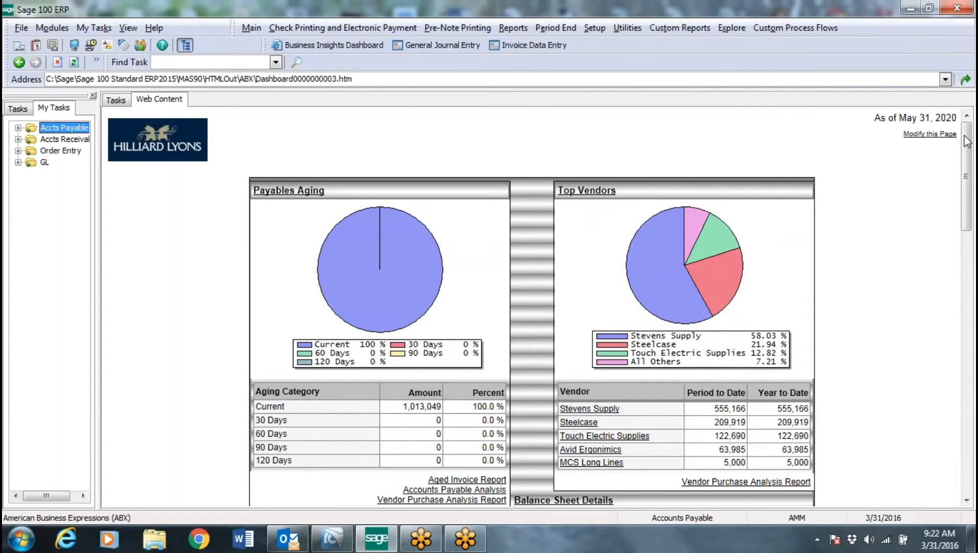
scroll("down", 3)
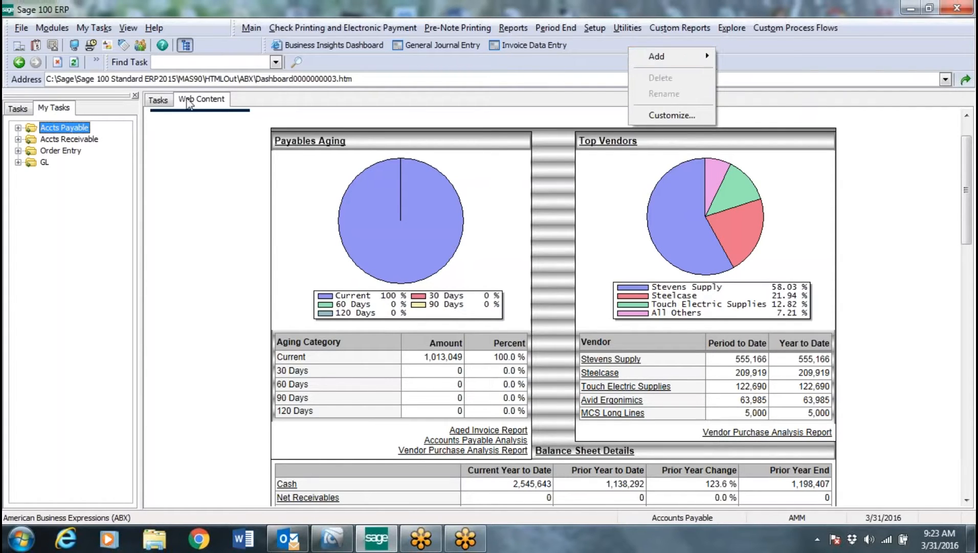
mouse_move(63, 52)
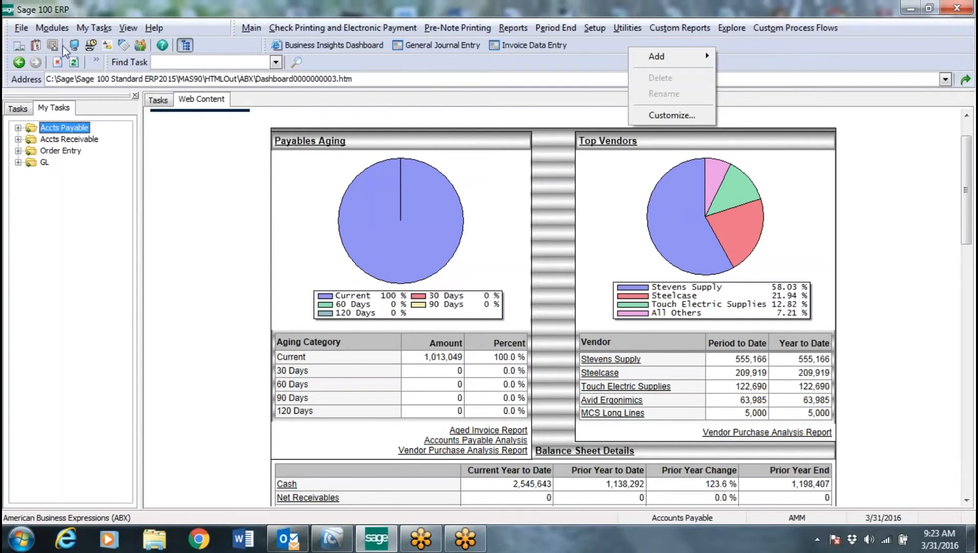
left_click(52, 28)
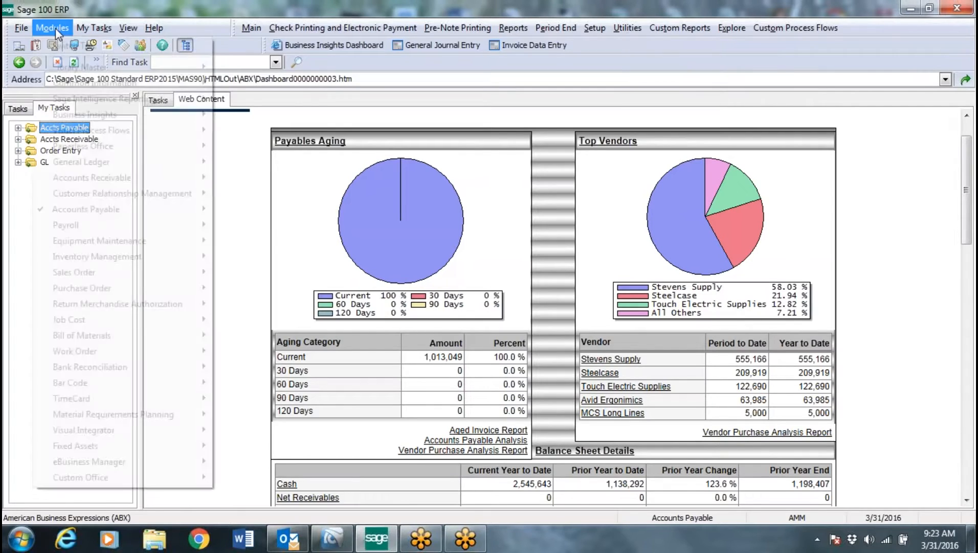
left_click(128, 27)
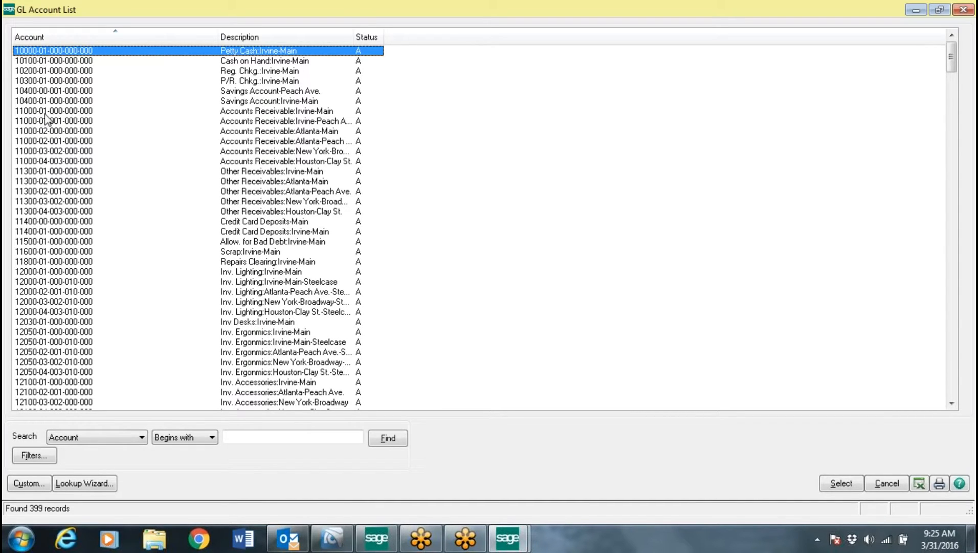
mouse_move(302, 141)
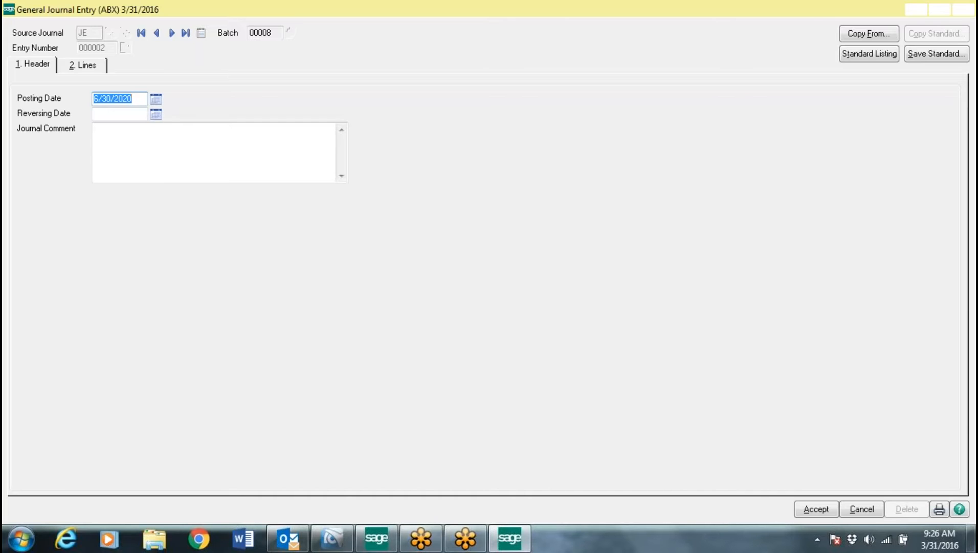
Accept the 6/30/2020 posting date and show journal entry 000002's debit and credit lines.
left_click(218, 151)
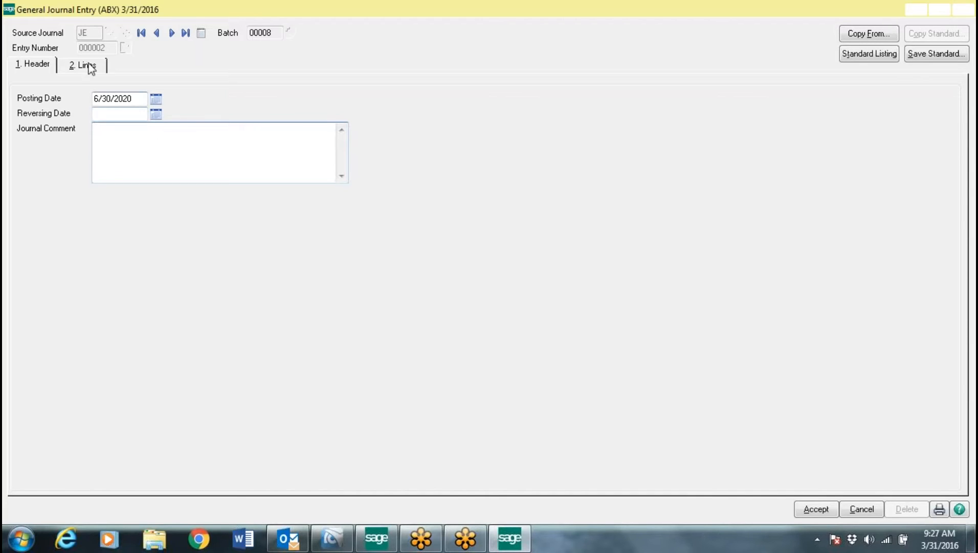
left_click(83, 64)
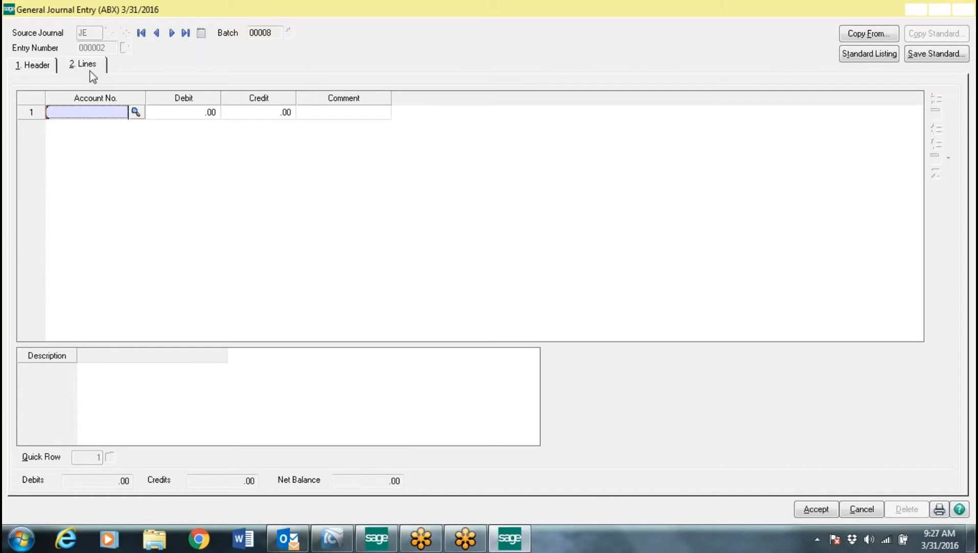
mouse_move(307, 201)
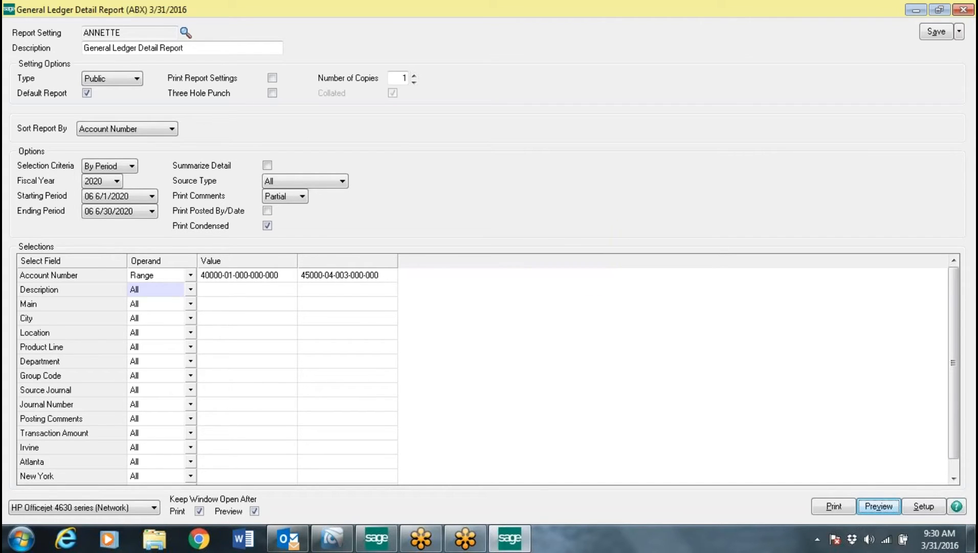
Pick a different starting period for the General Ledger Detail Report.
left_click(877, 506)
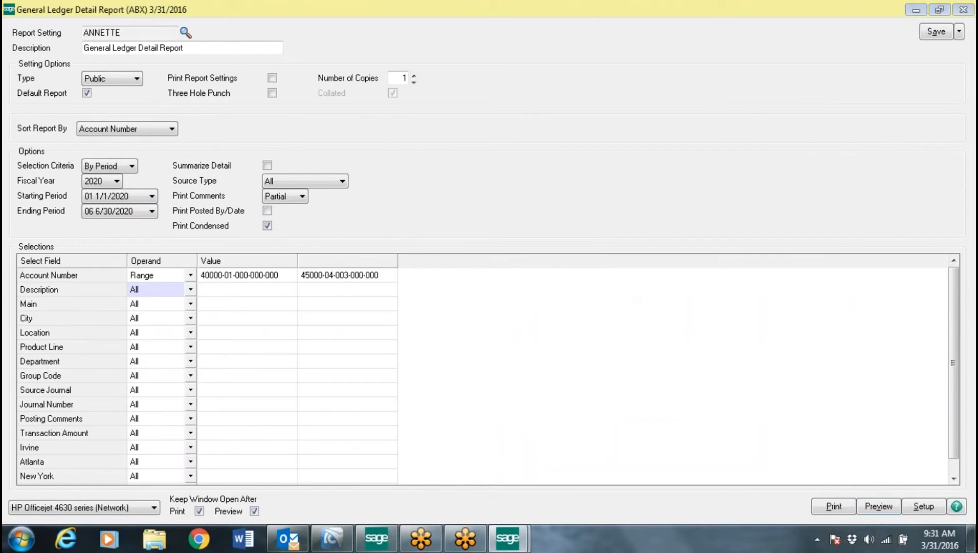
Preview the General Ledger Detail Report for periods 01 through 06 on screen.
left_click(879, 506)
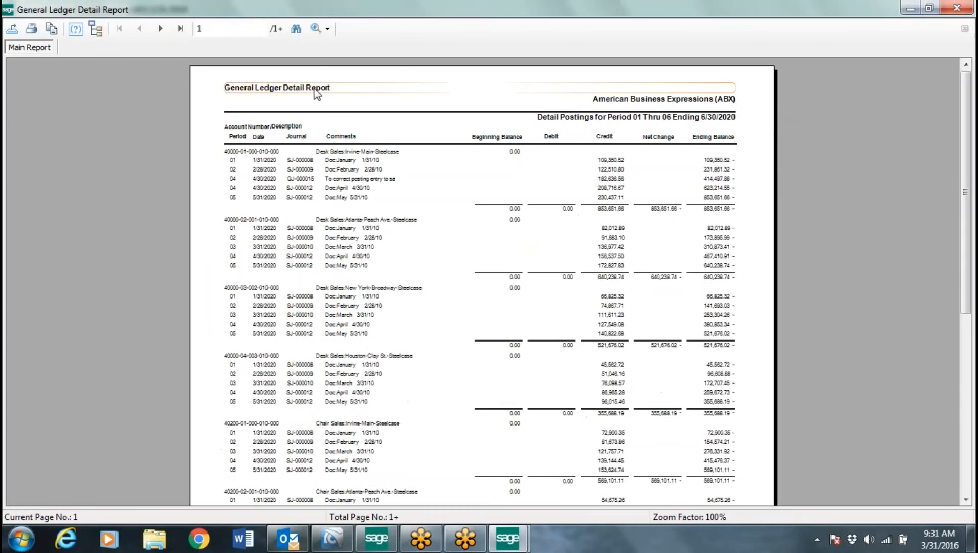
Enlarge the General Ledger Detail Report preview to 150% zoom.
left_click(317, 29)
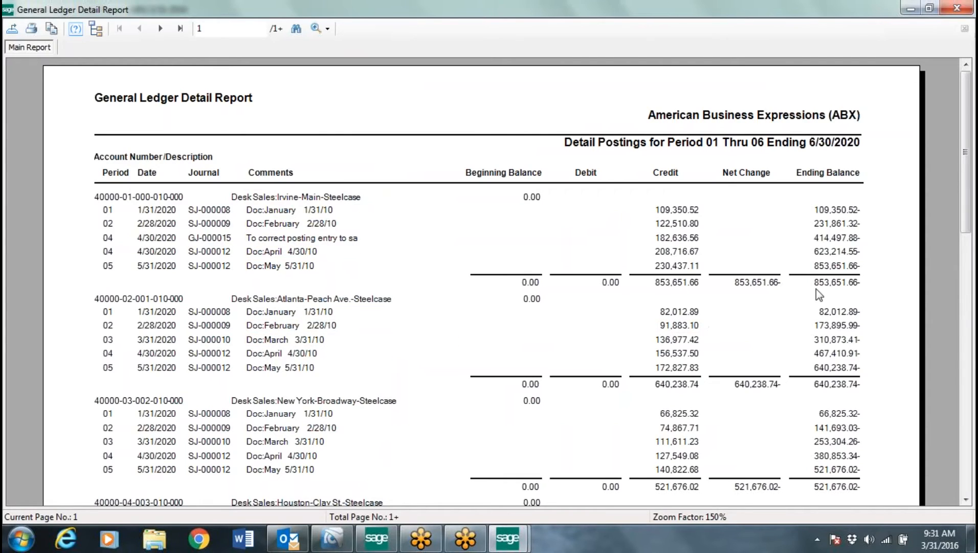
mouse_move(540, 296)
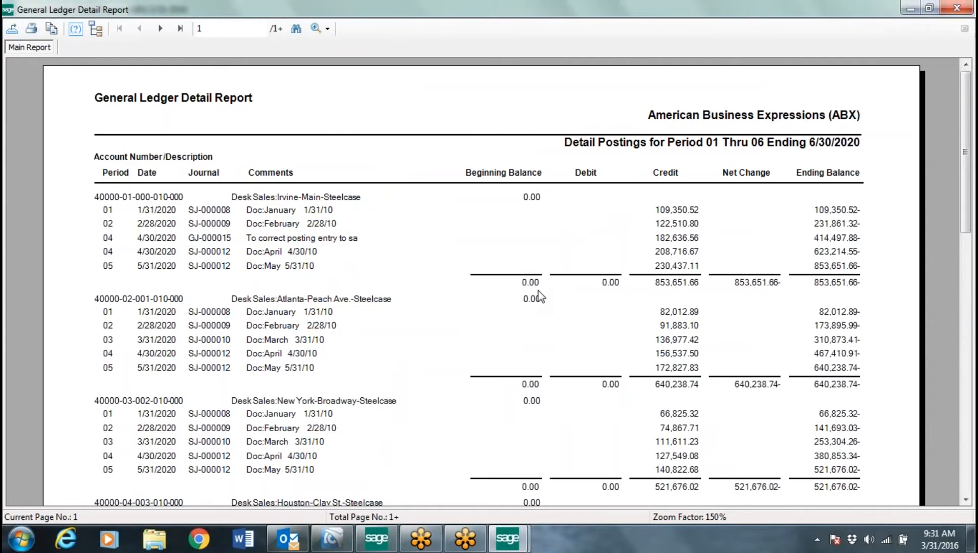
left_click(137, 197)
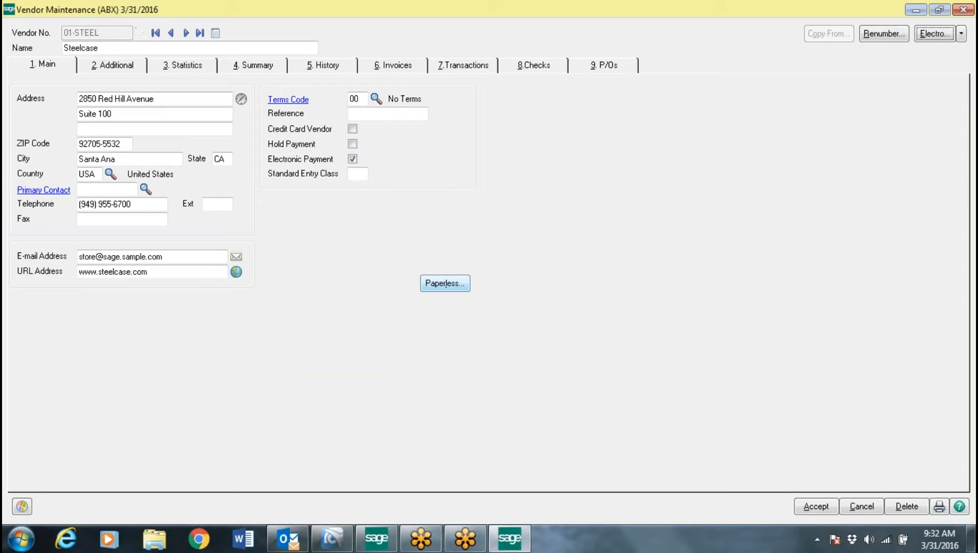
Bring up vendor 01-STEEL (Steelcase) in Vendor Maintenance.
left_click(393, 65)
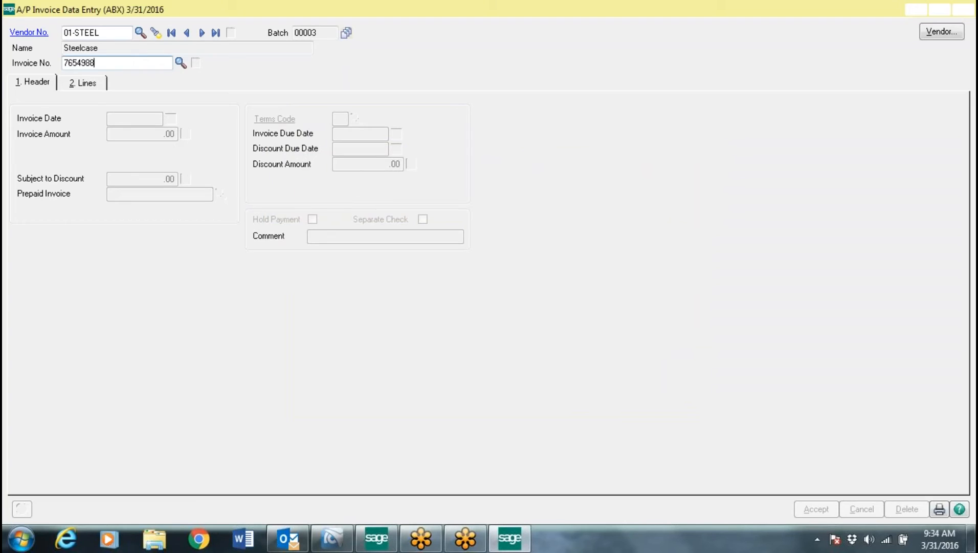
Confirm invoice 7654988, enter the comment 'office sy', and show its distribution lines.
key("Return")
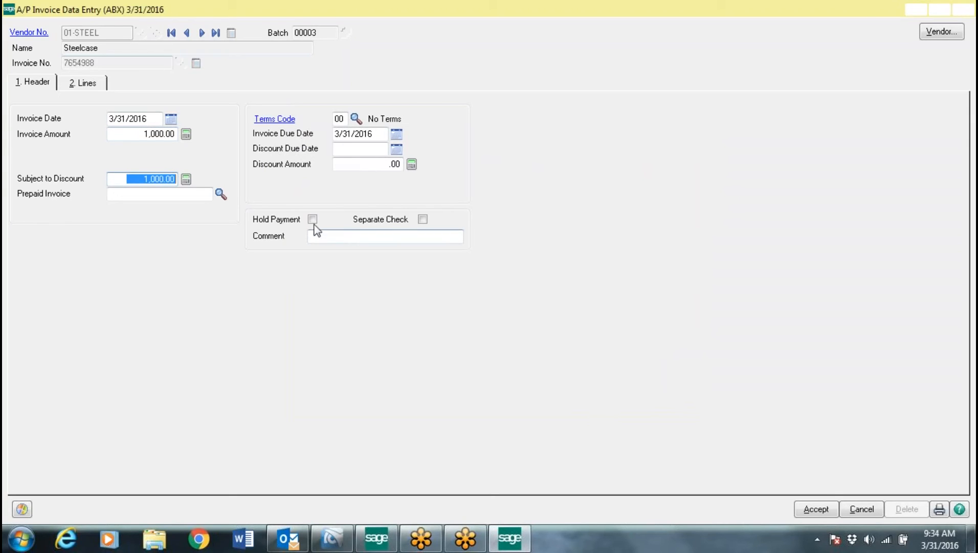
type("office sy")
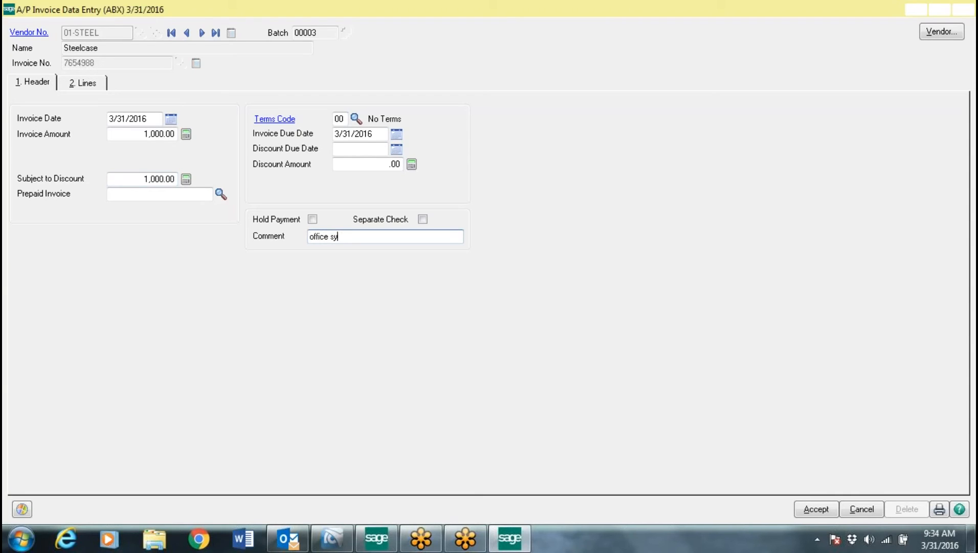
left_click(82, 82)
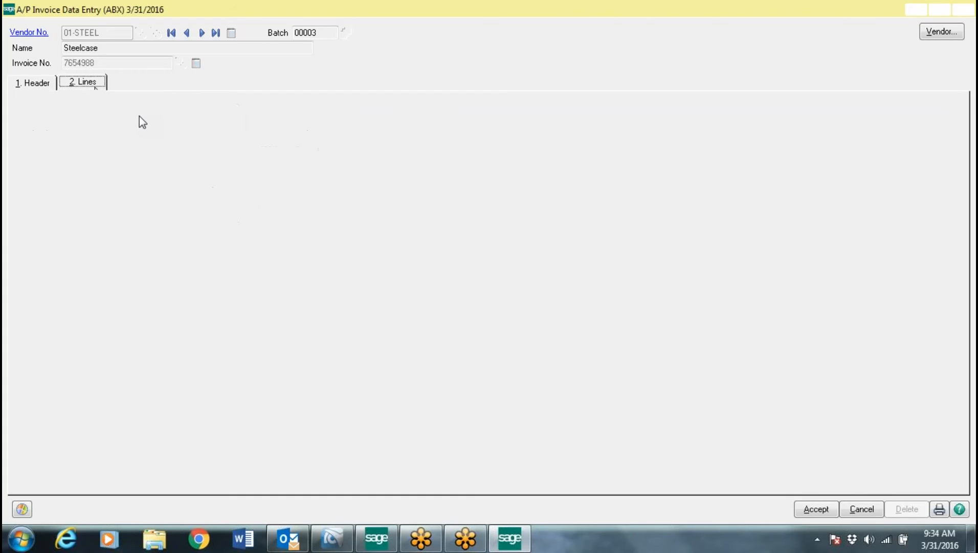
Check the 1,000.00 office supplies line to account 75500 and accept invoice 7654988.
left_click(82, 82)
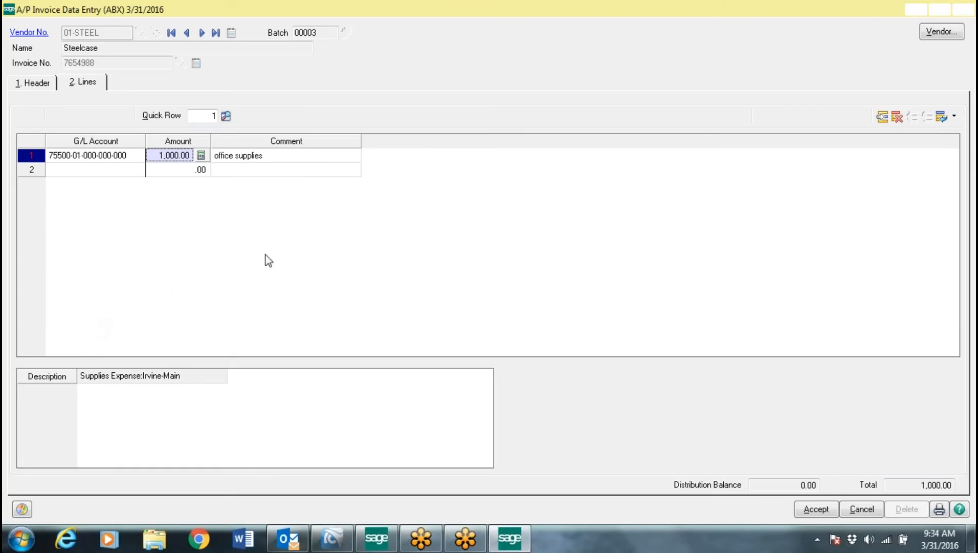
mouse_move(60, 381)
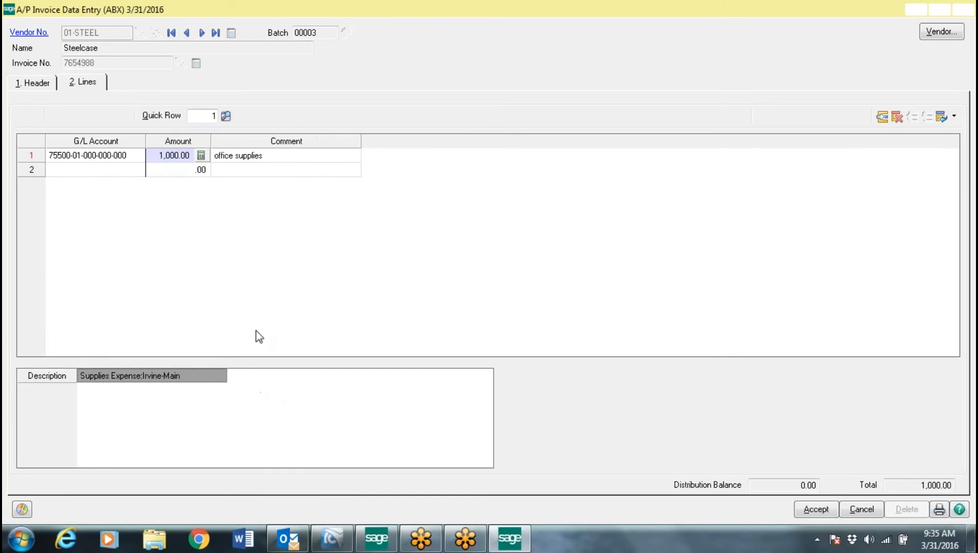
mouse_move(261, 236)
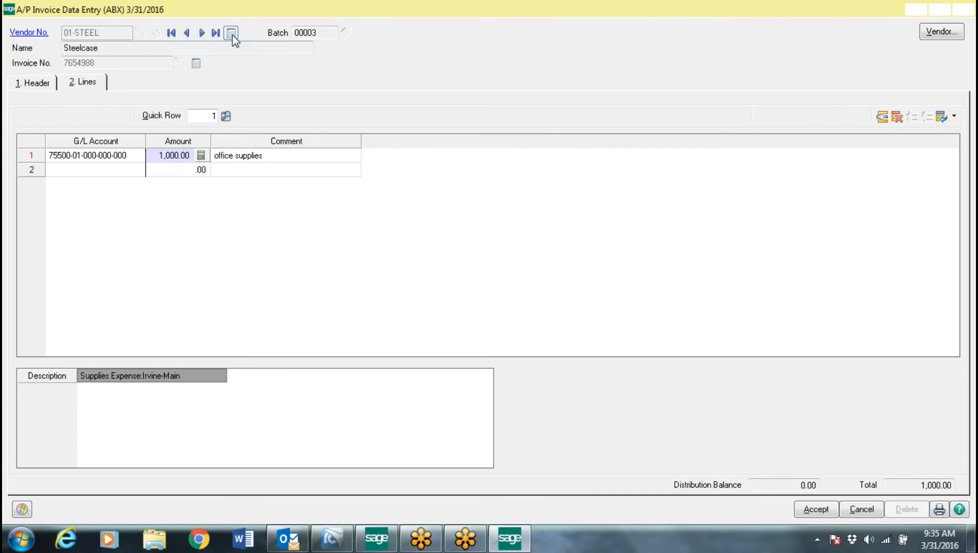
mouse_move(190, 181)
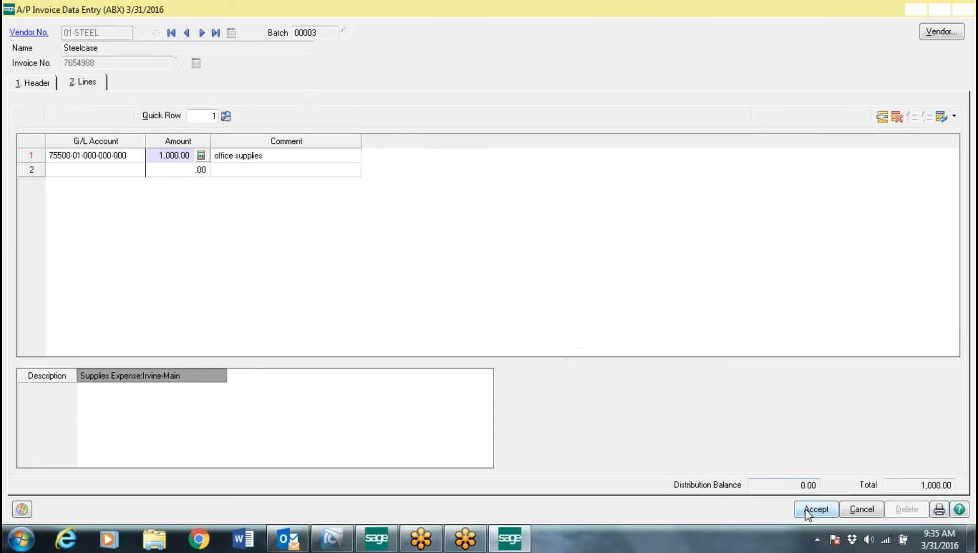
left_click(815, 509)
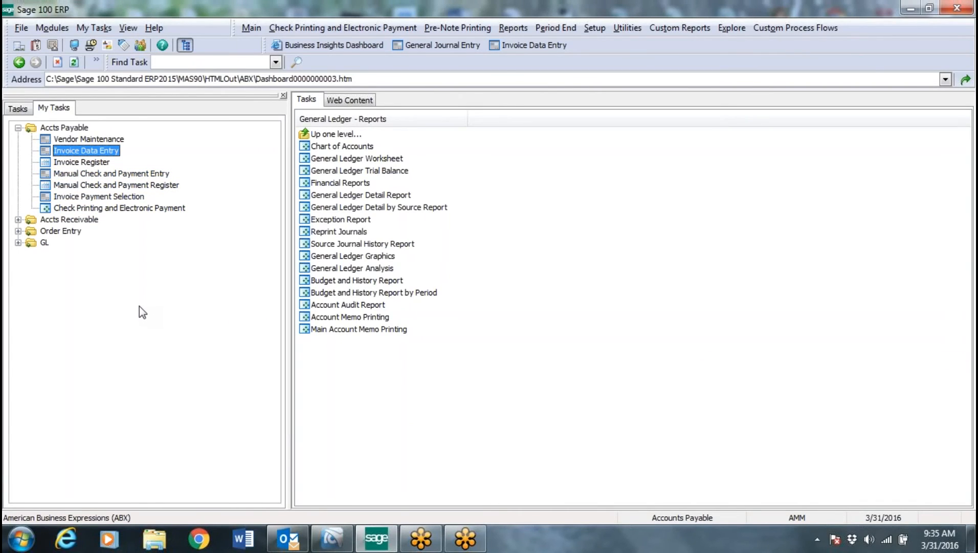
Launch Invoice Payment Selection from the Accts Payable task tree.
left_click(98, 196)
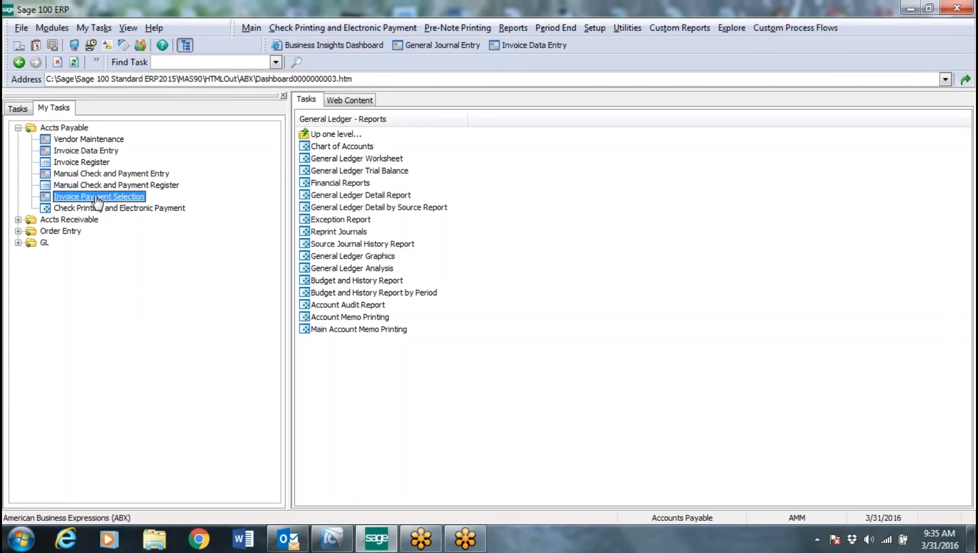
double_click(98, 196)
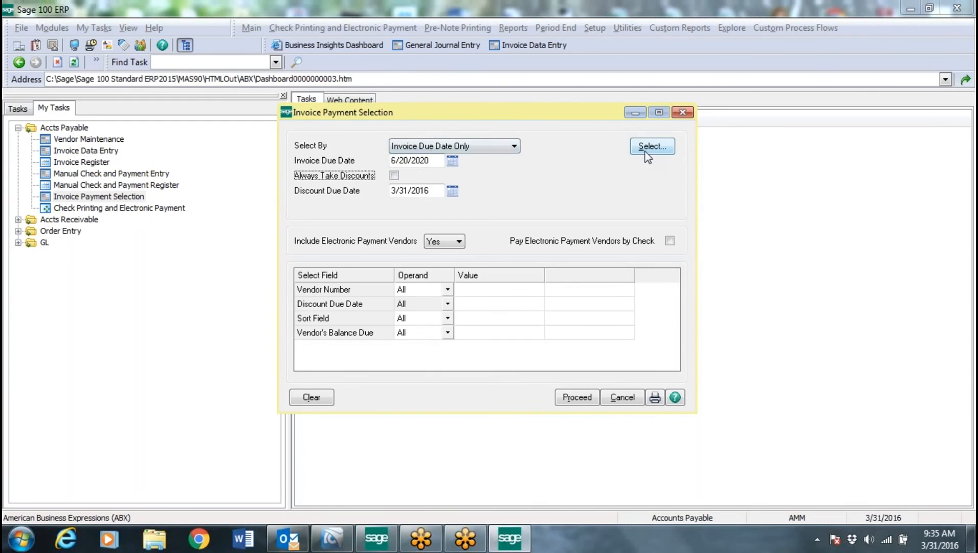
Cancel Invoice Payment Selection, returning to the Accounts Payable task list.
left_click(621, 397)
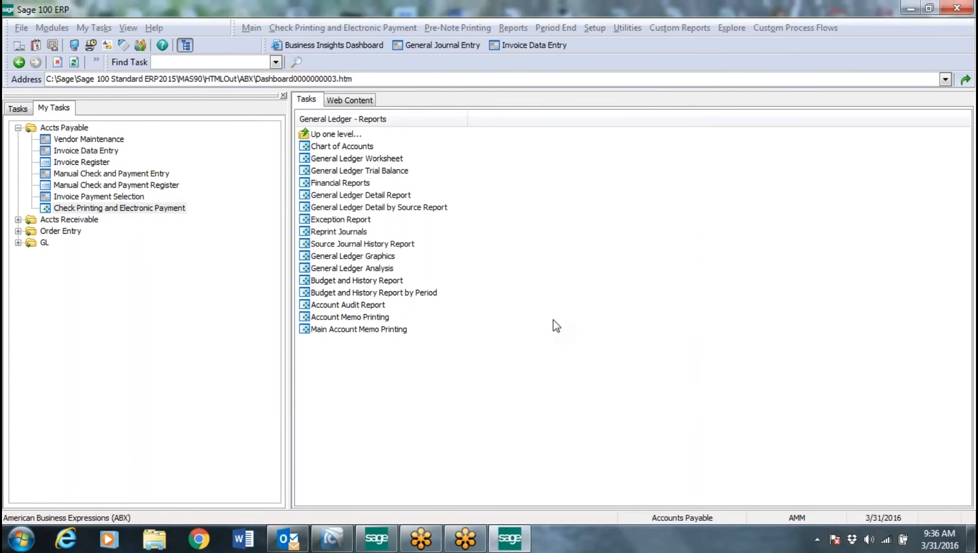
left_click(119, 208)
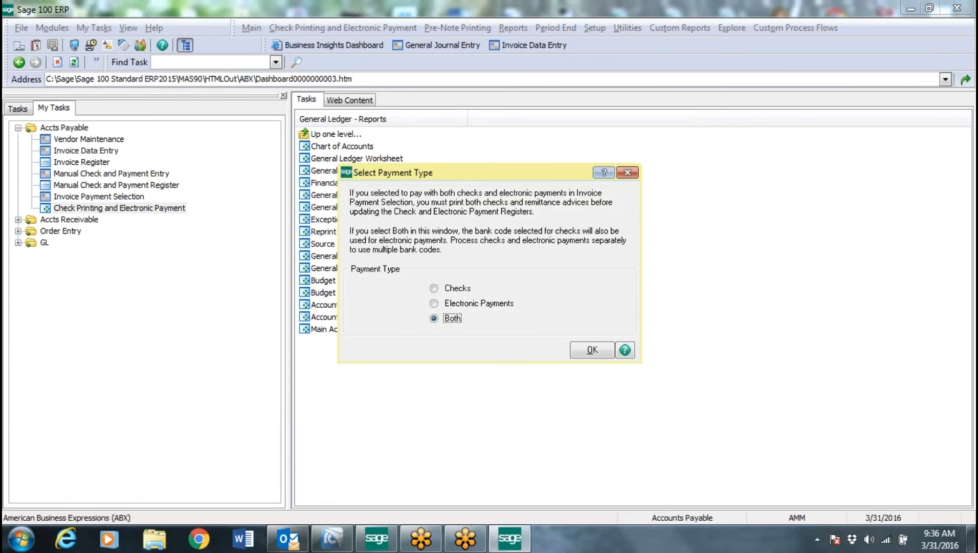
left_click(591, 349)
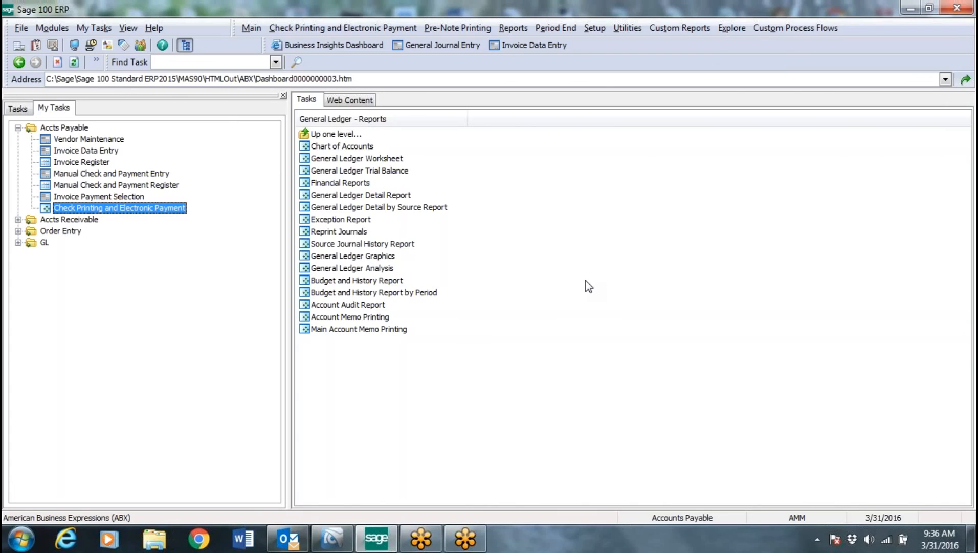
mouse_move(21, 136)
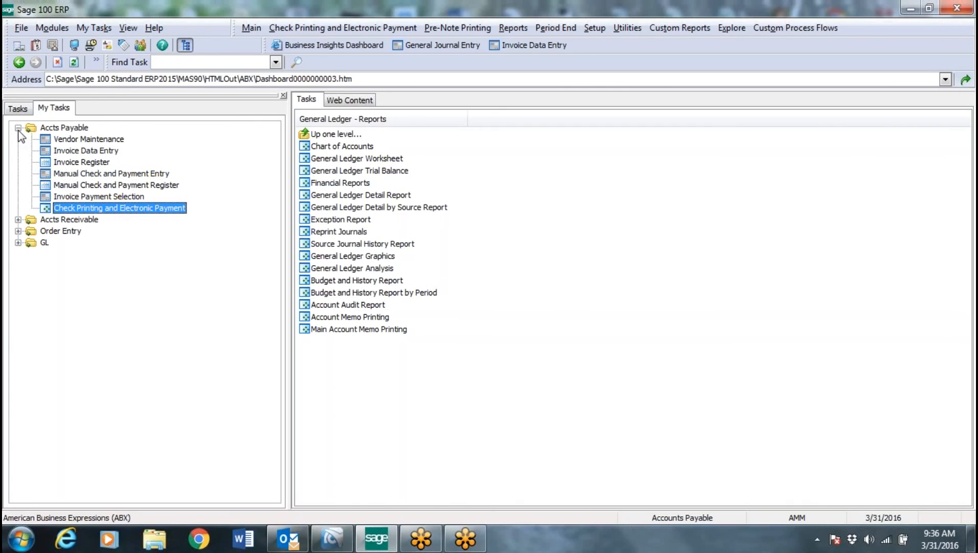
Collapse the Accounts Payable group so My Tasks shows only the four module groups.
left_click(19, 127)
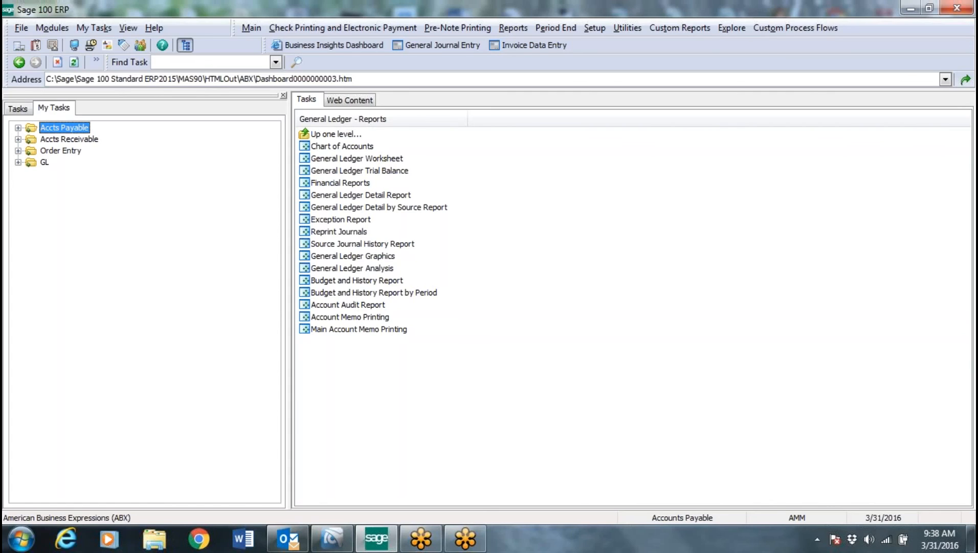
mouse_move(96, 194)
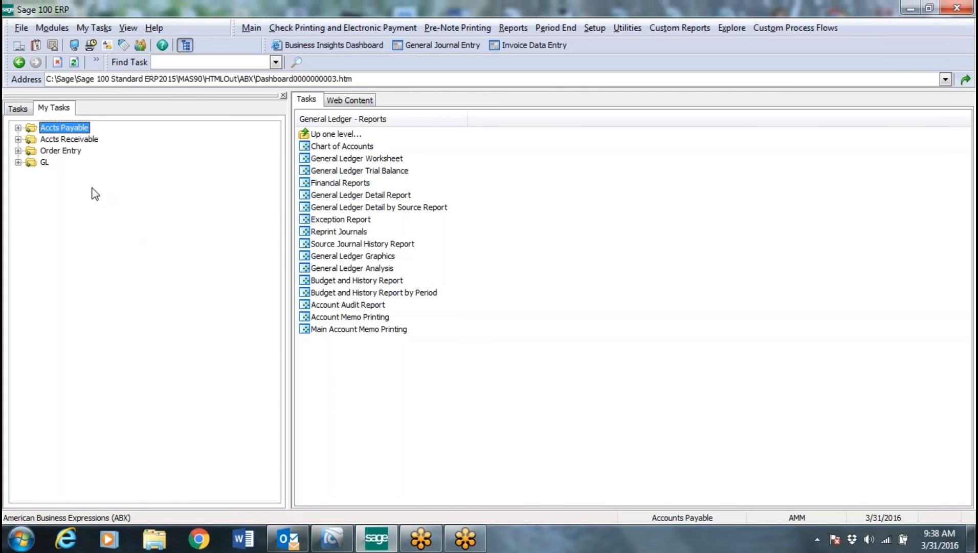
Switch to the Business Insights Dashboard from the toolbar.
left_click(334, 45)
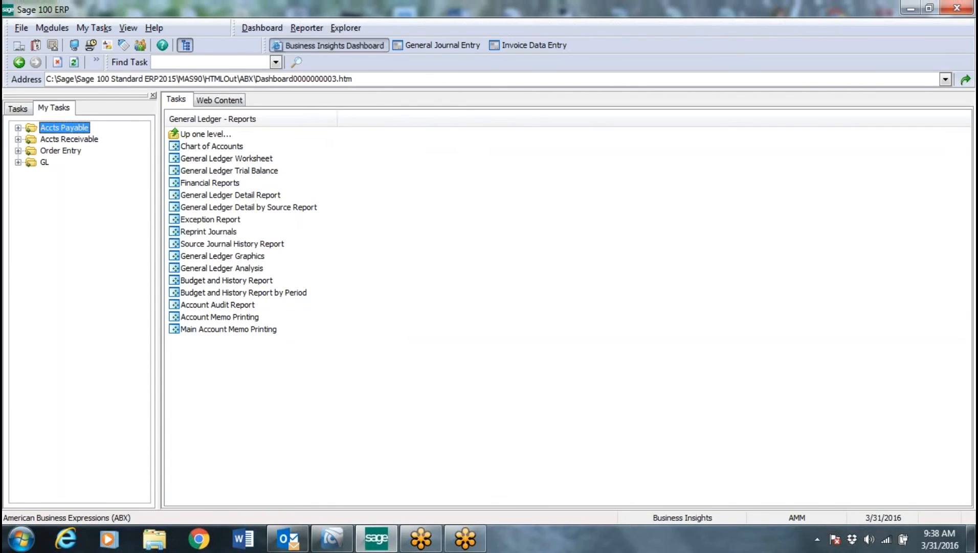